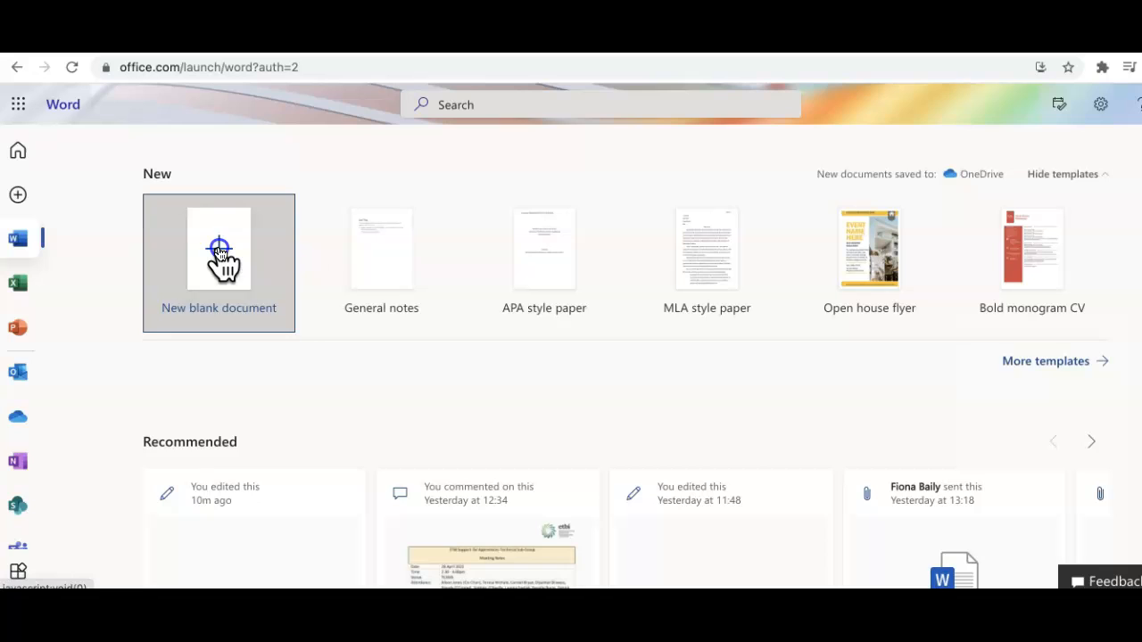
# Step: Start a new blank document from the Word home page
pyautogui.click(218, 248)
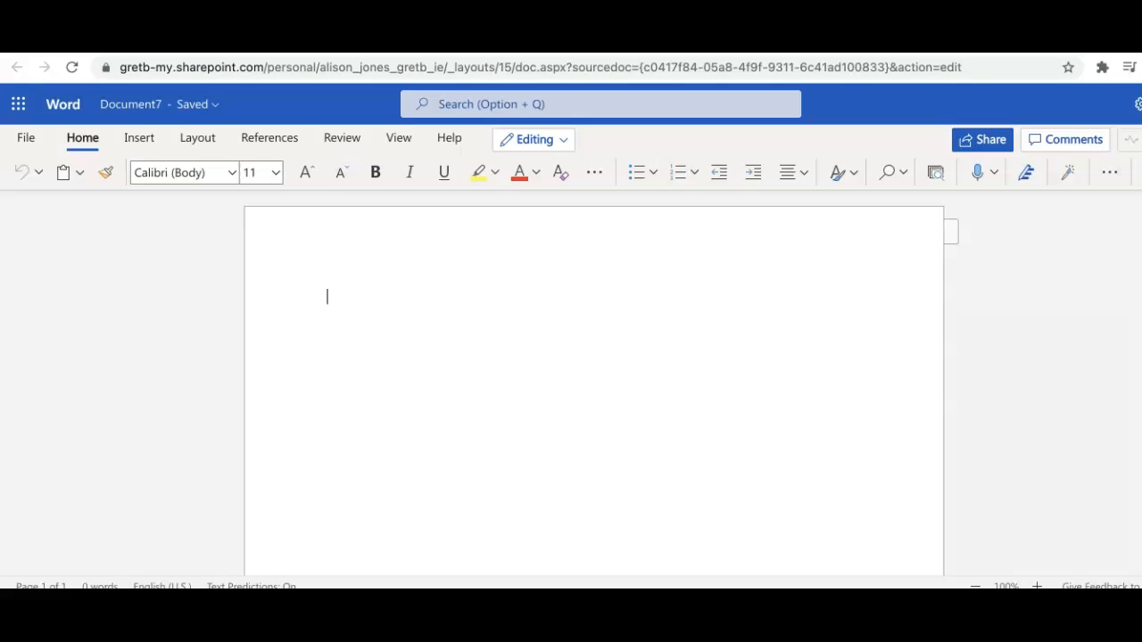
pyautogui.moveTo(164, 496)
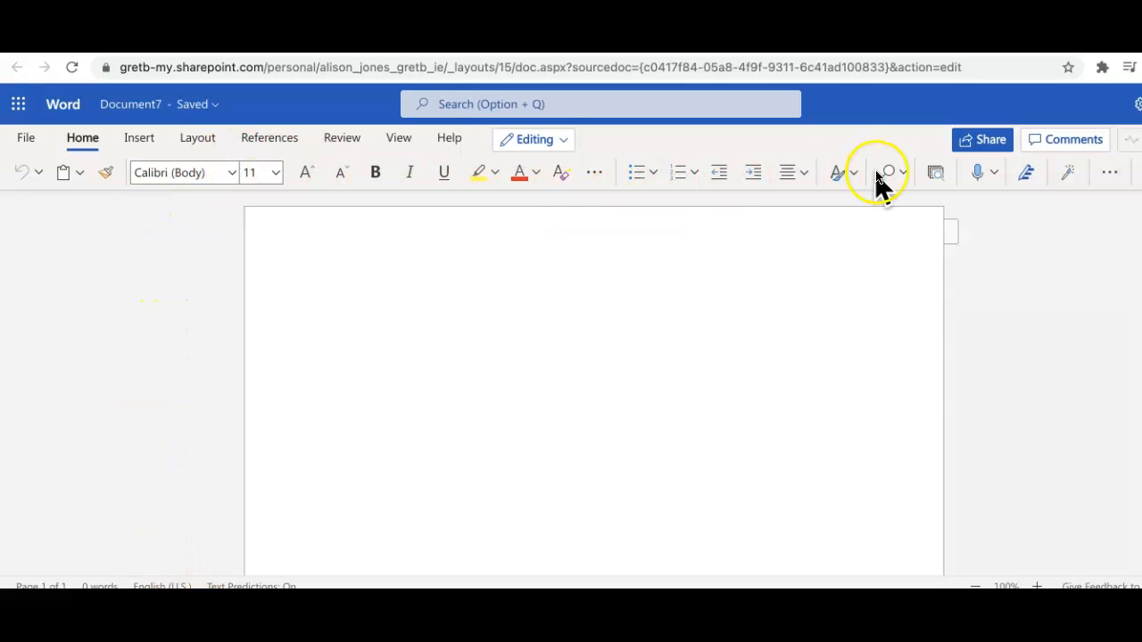
pyautogui.moveTo(978, 172)
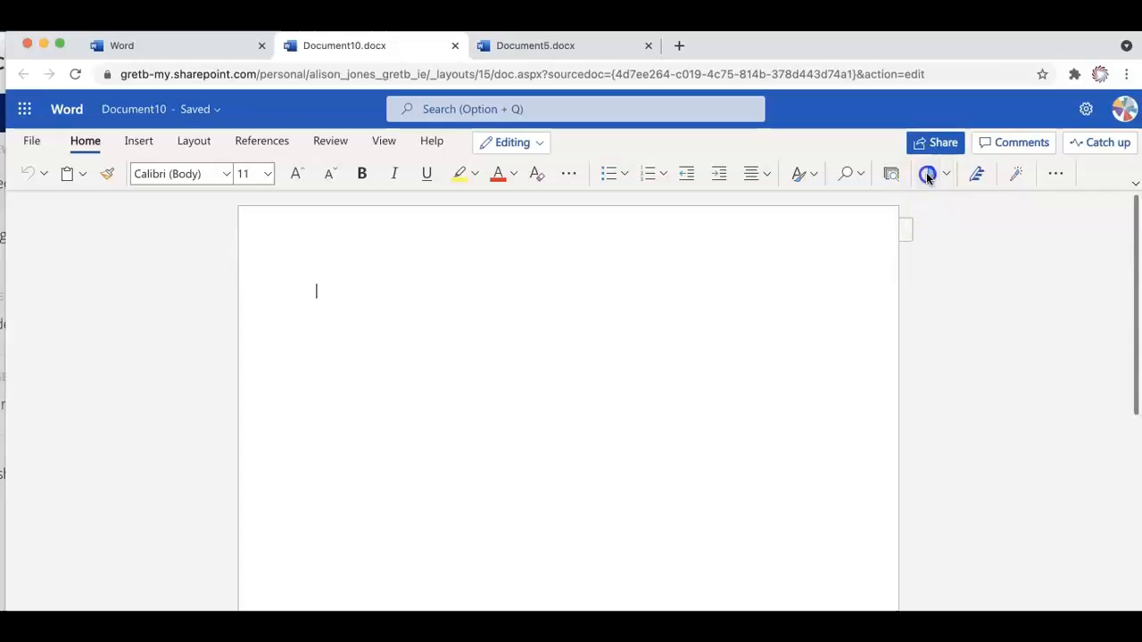
# Step: Start Dictate and speak the first paragraph about words appearing on the page as you talk, ending with a full stop
pyautogui.click(927, 173)
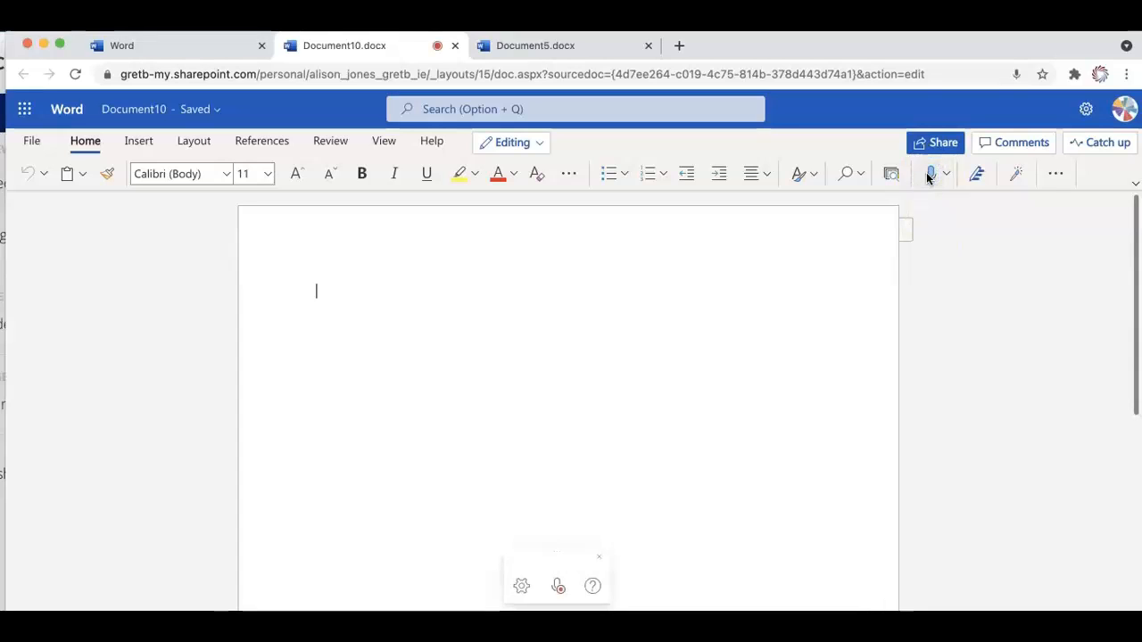
pyautogui.write("you'll the little")
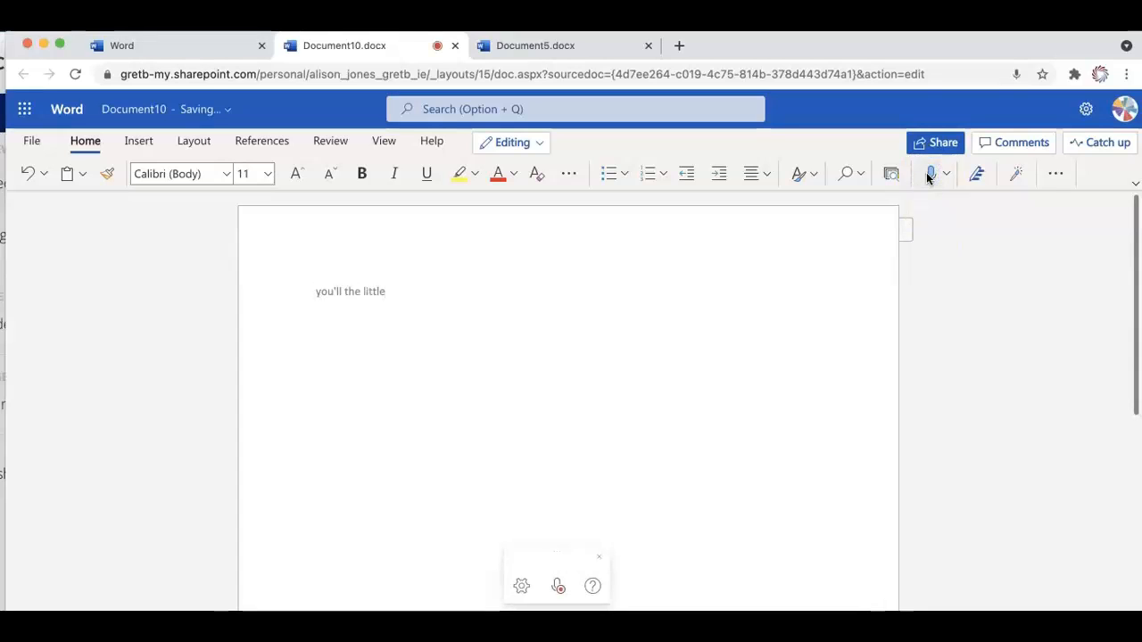
pyautogui.write('hear the little noise that indicates that the record is now')
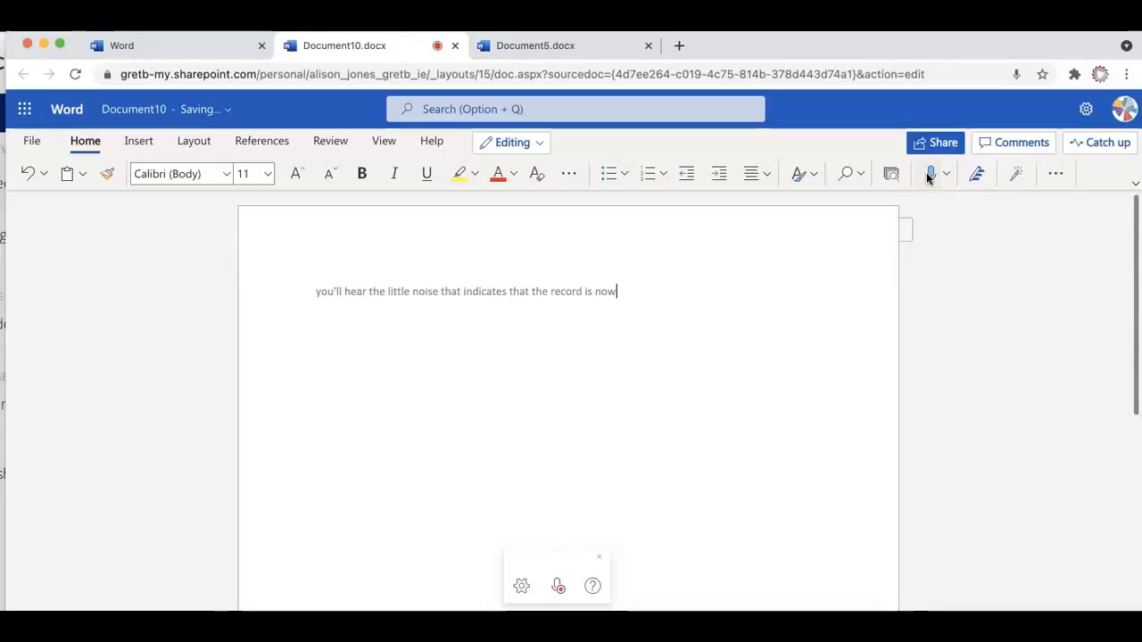
pyautogui.write('recorder is now going to start and')
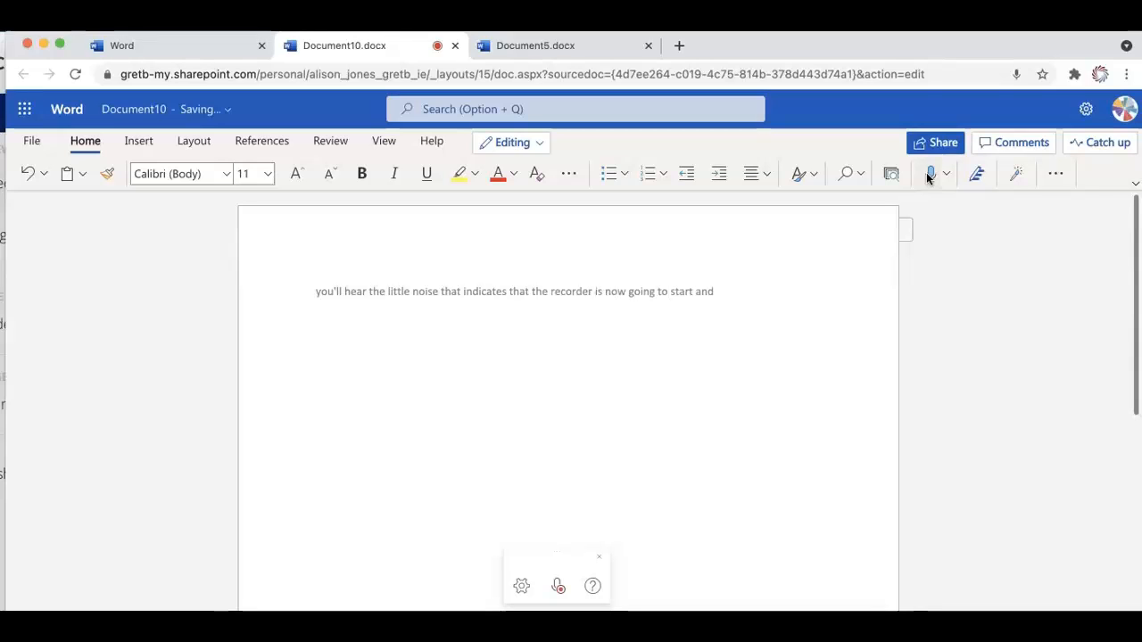
pyautogui.write('sure enough you can see the words of')
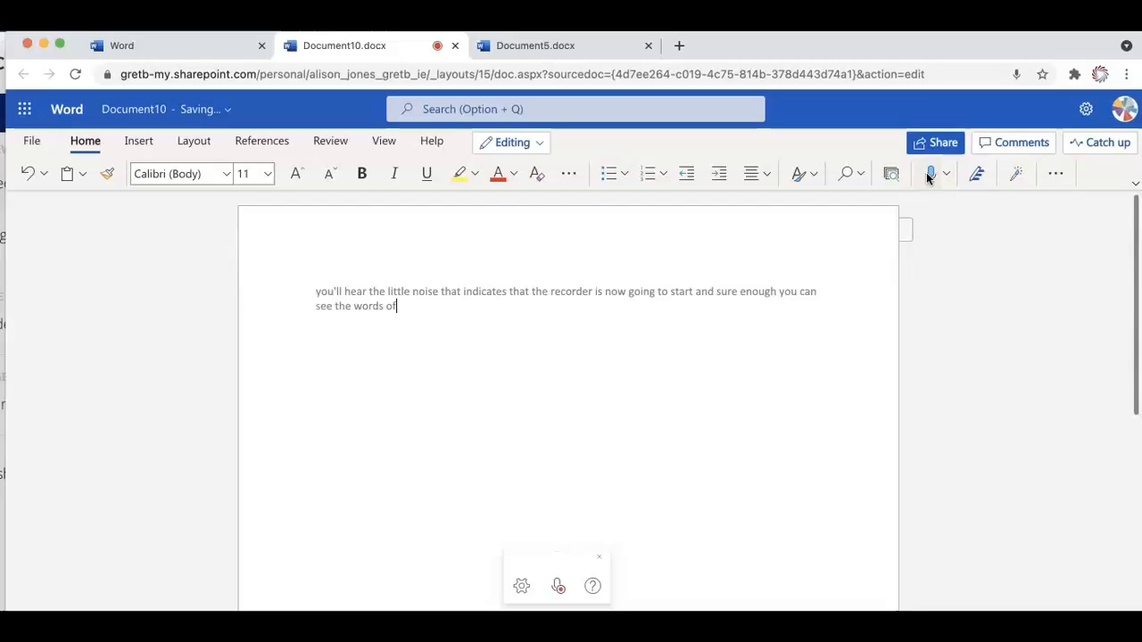
pyautogui.write('appearing on the page as i talk full')
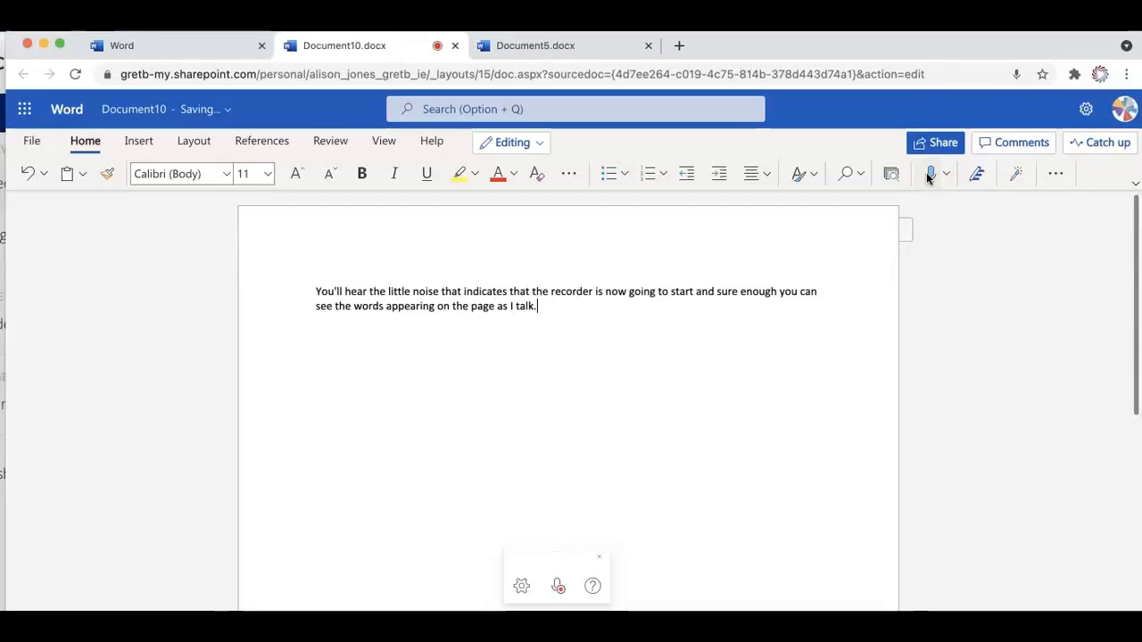
pyautogui.write('one of the useful things about dictate is that you talk')
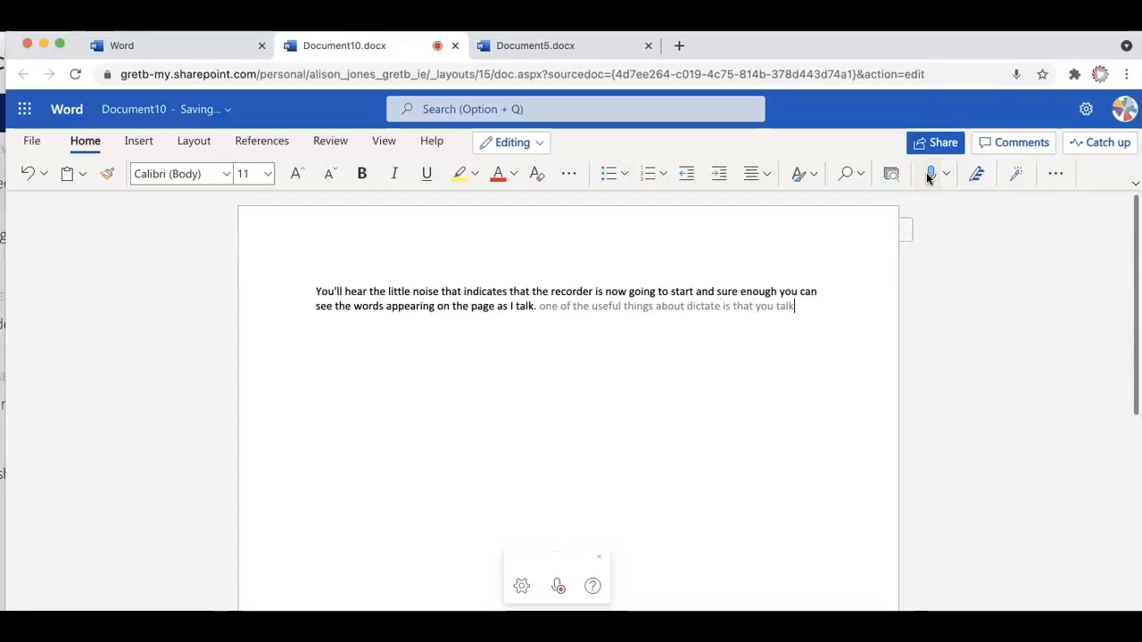
pyautogui.write('at the same speed that you normally talk')
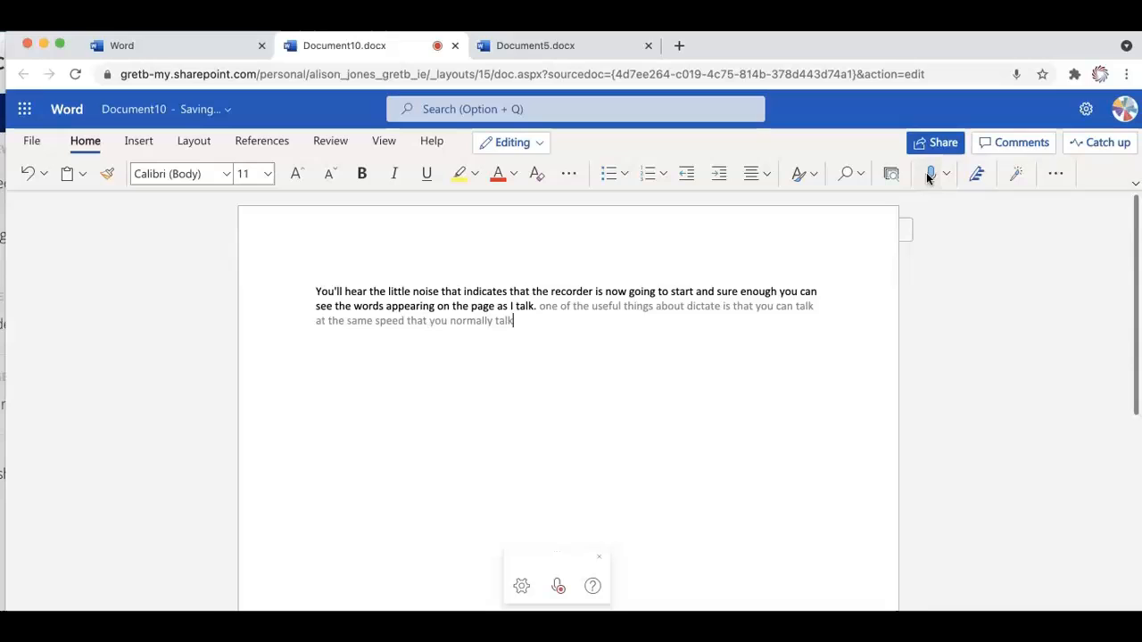
pyautogui.write('and you can see that the accuracy still remains.')
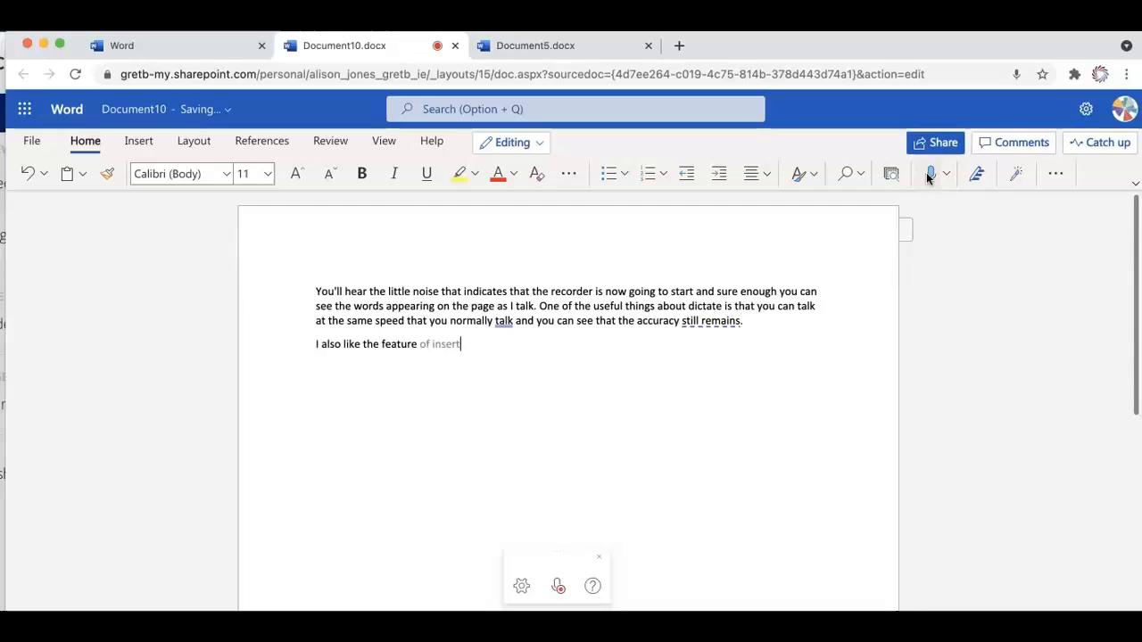
pyautogui.write('ing punctuation full stop')
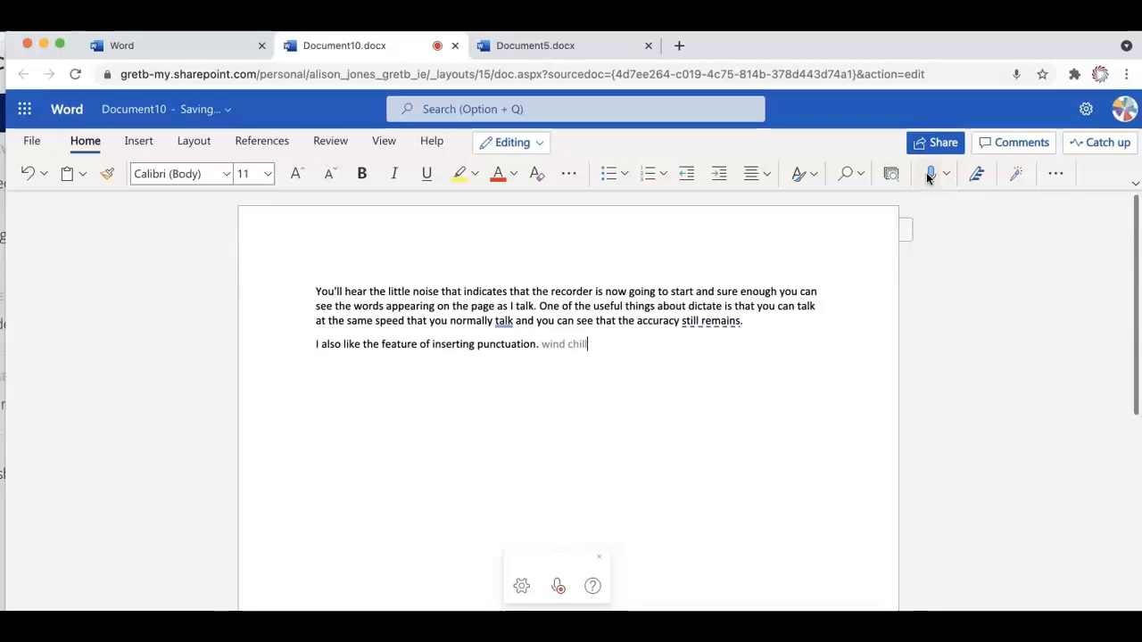
# Step: Dictate the second paragraph on punctuation features, ending "before you hand it in of course!" via spoken question, full stop and exclamation
pyautogui.write("wouldn't you agree that this is a useful feature")
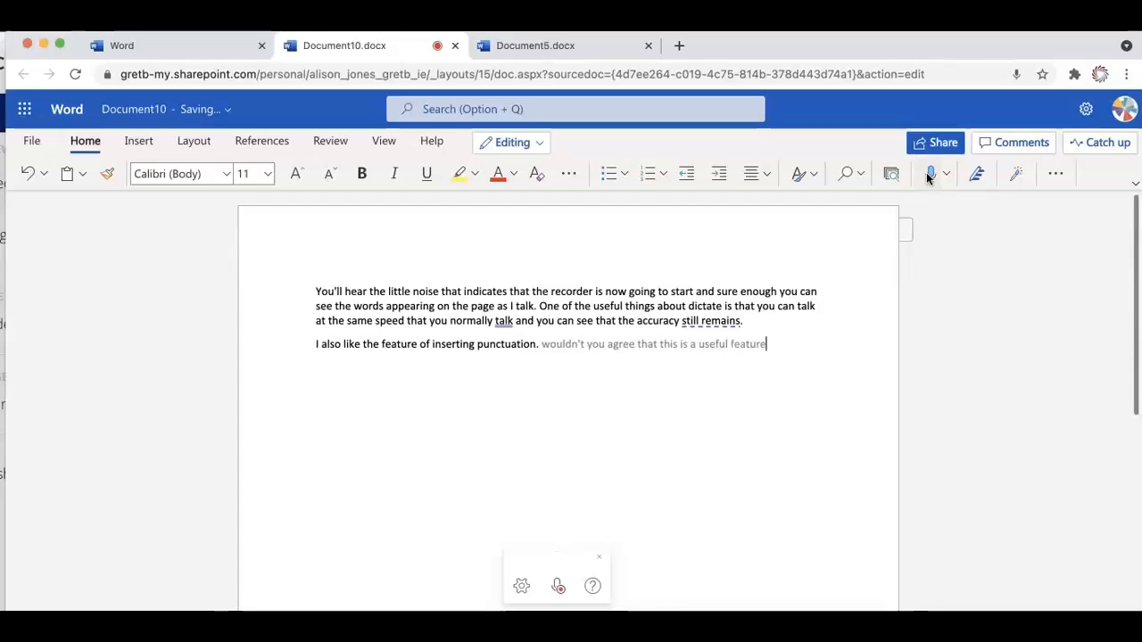
pyautogui.write('of dictate question')
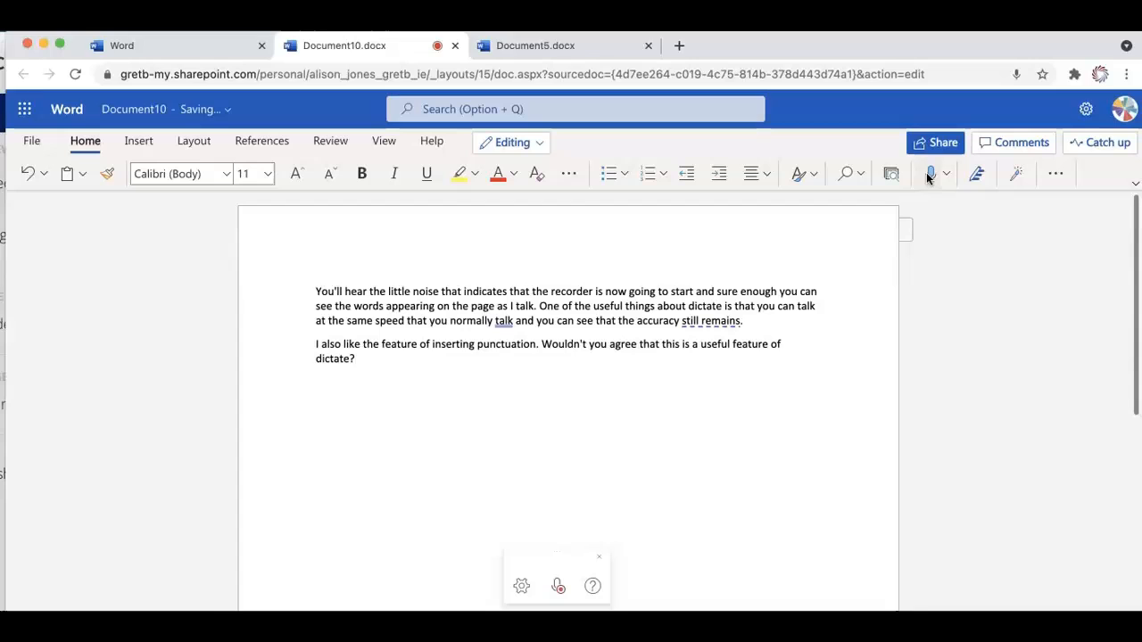
pyautogui.write('there are many other features of')
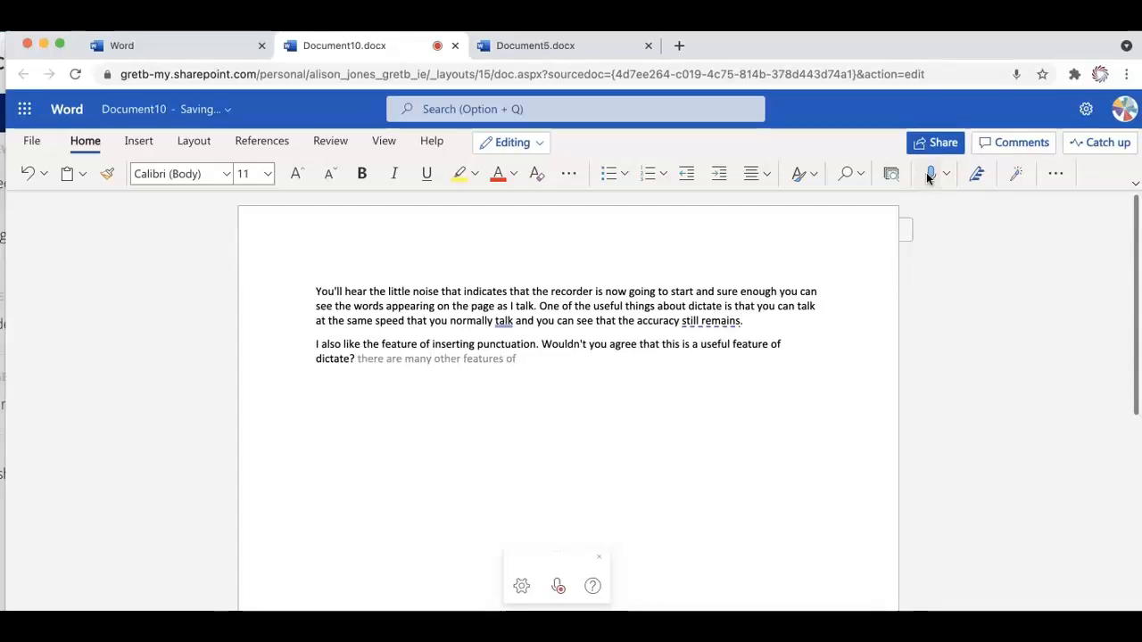
pyautogui.write('punctuation that you can learn as you dictate')
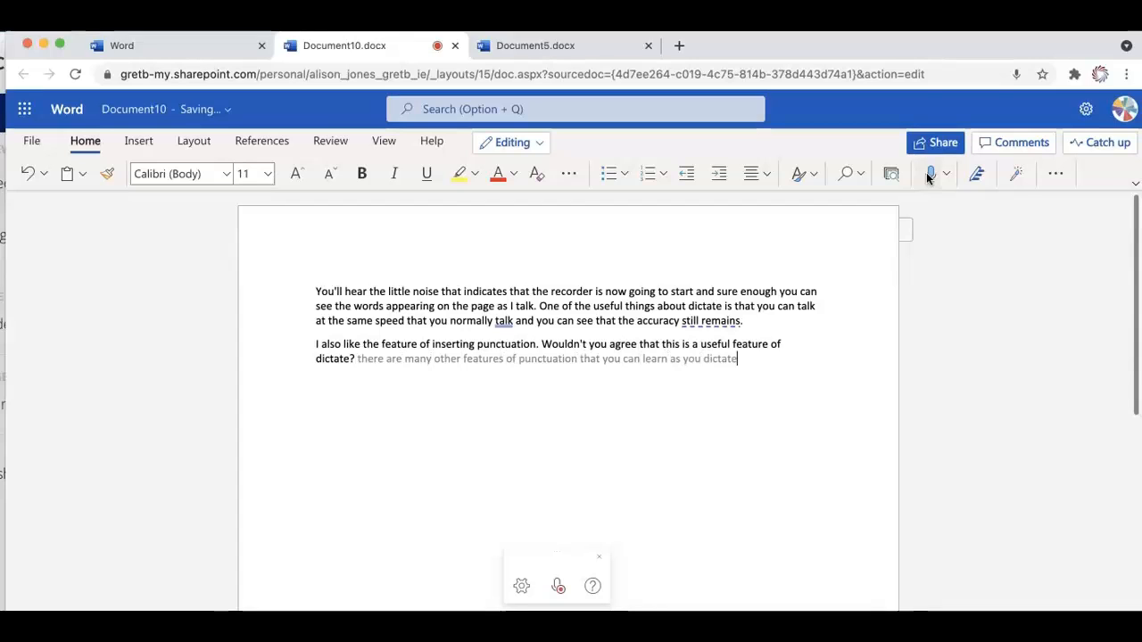
pyautogui.write('full stop')
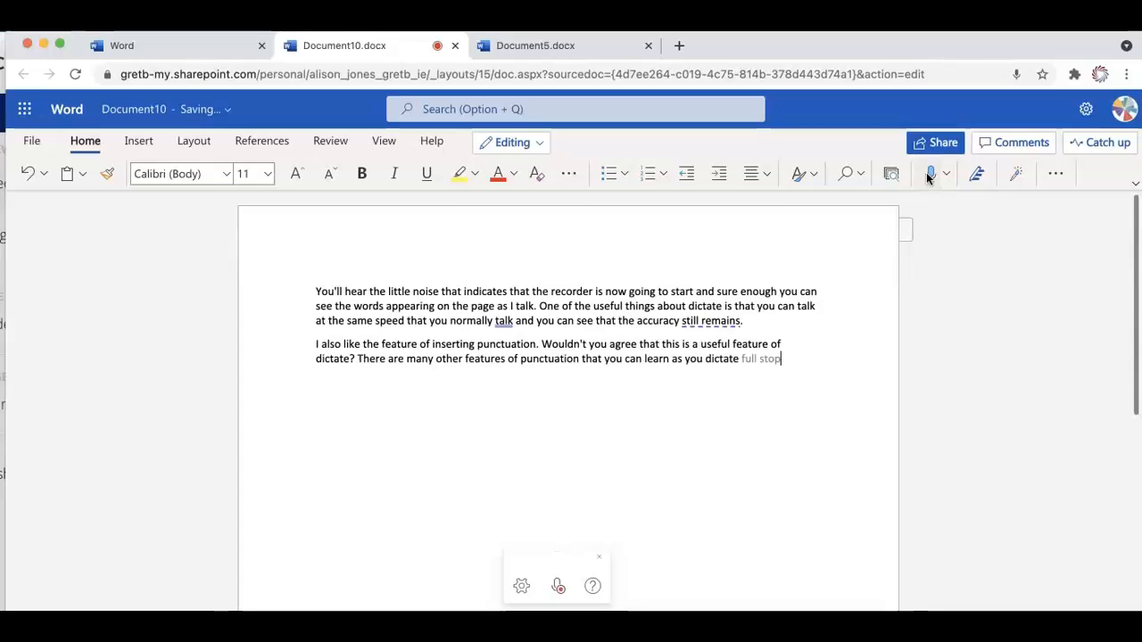
pyautogui.write('once you get better at it you')
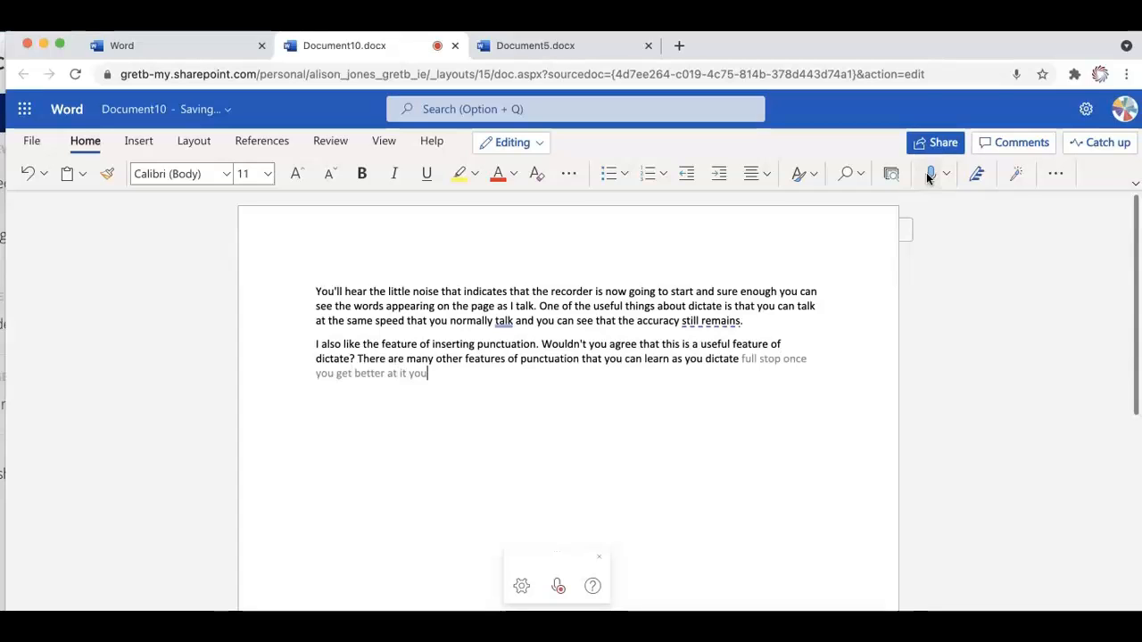
pyautogui.write('will be able to dictate whole essays')
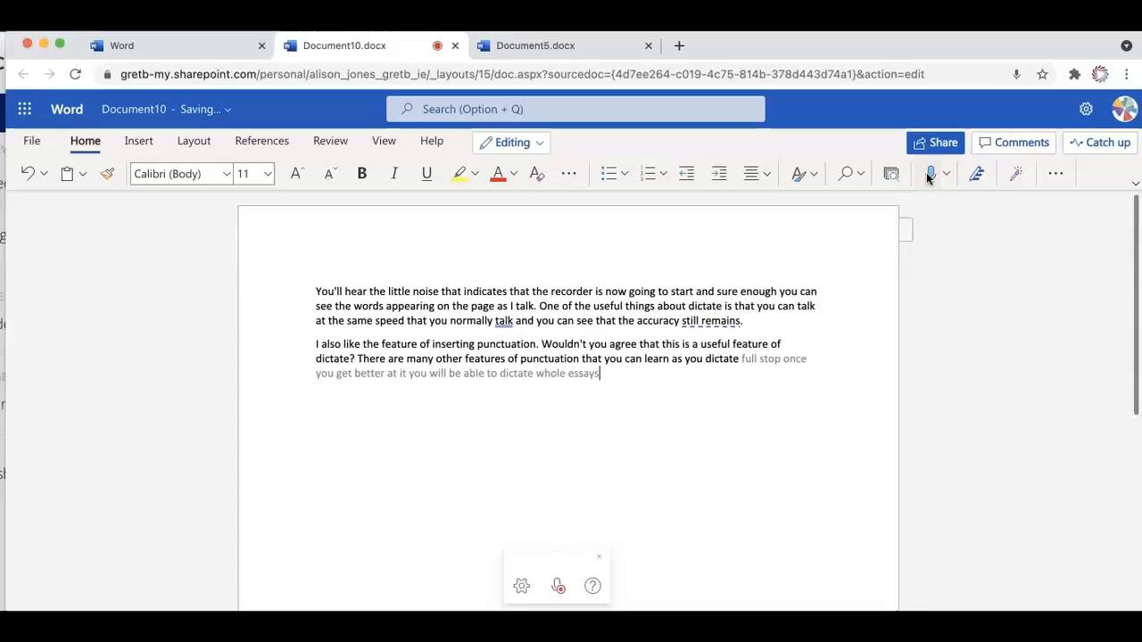
pyautogui.write('in one sitting and then just')
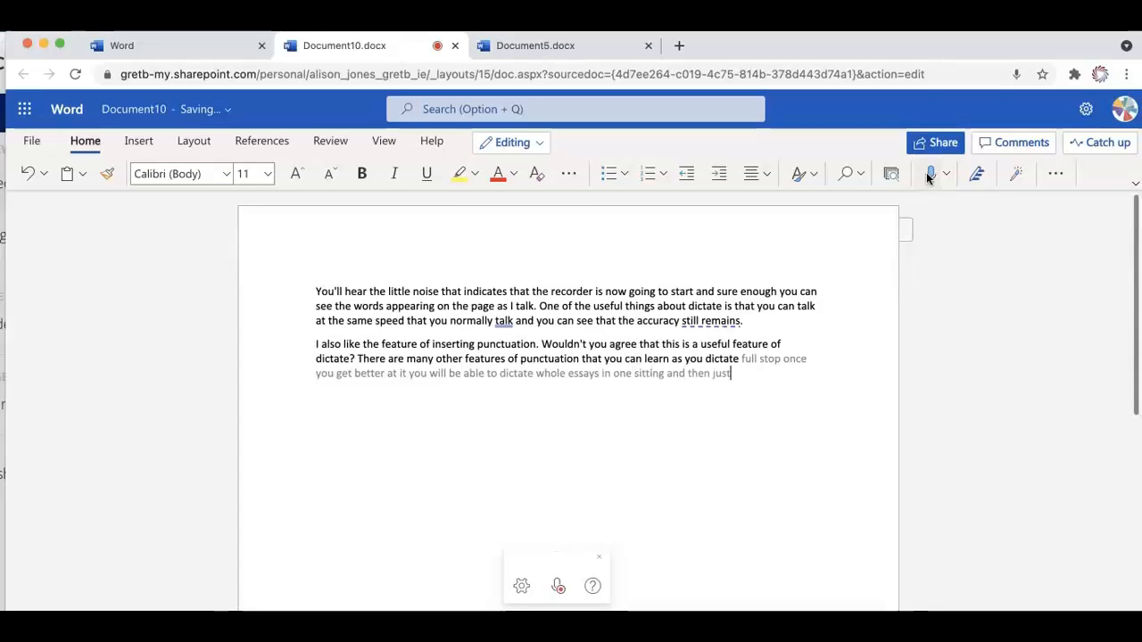
pyautogui.write('check your document before you hand it')
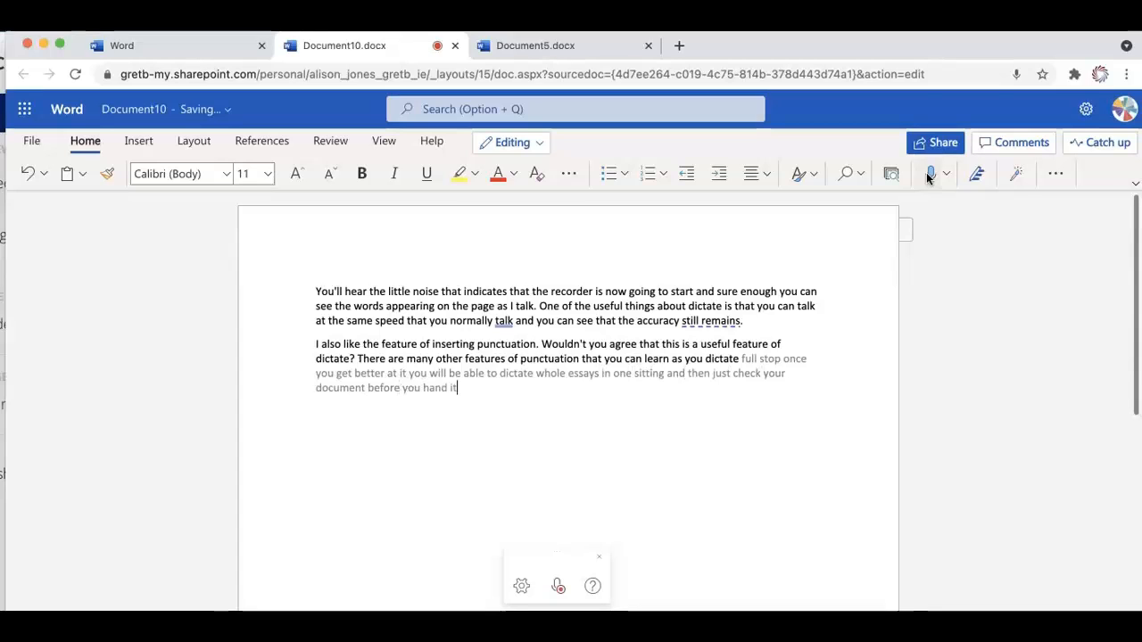
pyautogui.write('in of course exclamation')
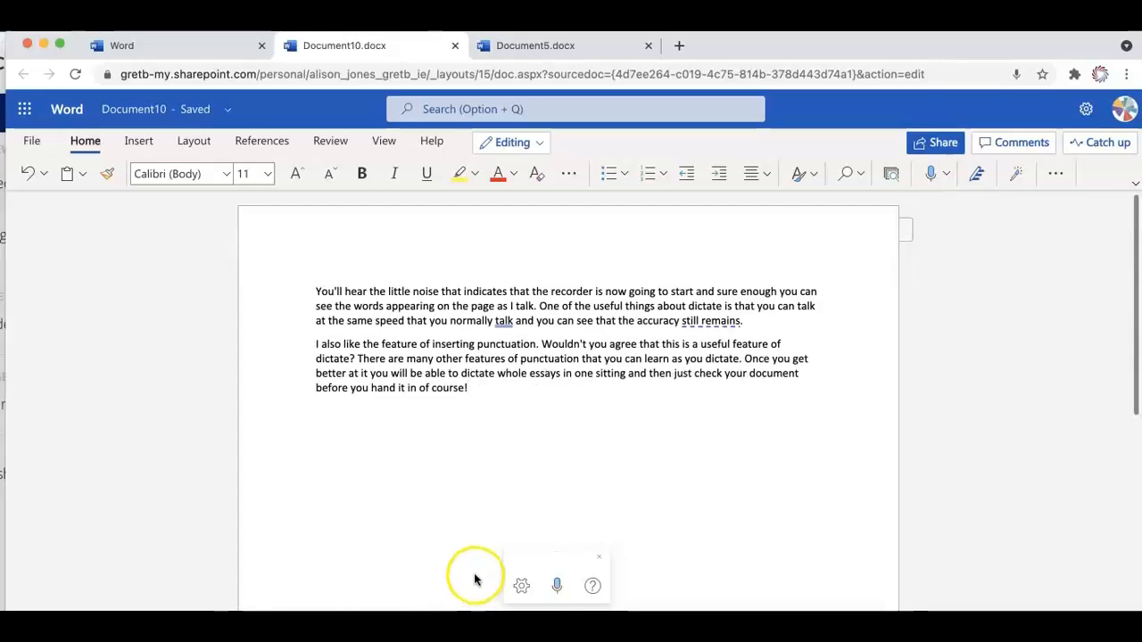
pyautogui.moveTo(549, 562)
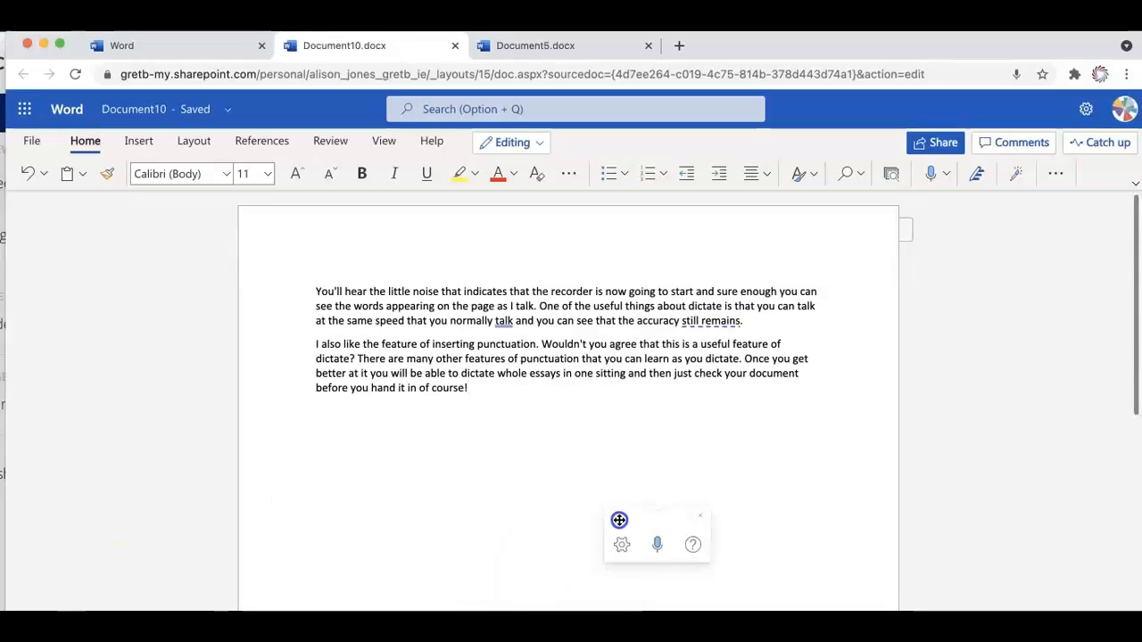
# Step: Drag the floating dictation toolbar to the right, clear of the page text
pyautogui.moveTo(619, 521); pyautogui.dragTo(899, 446)
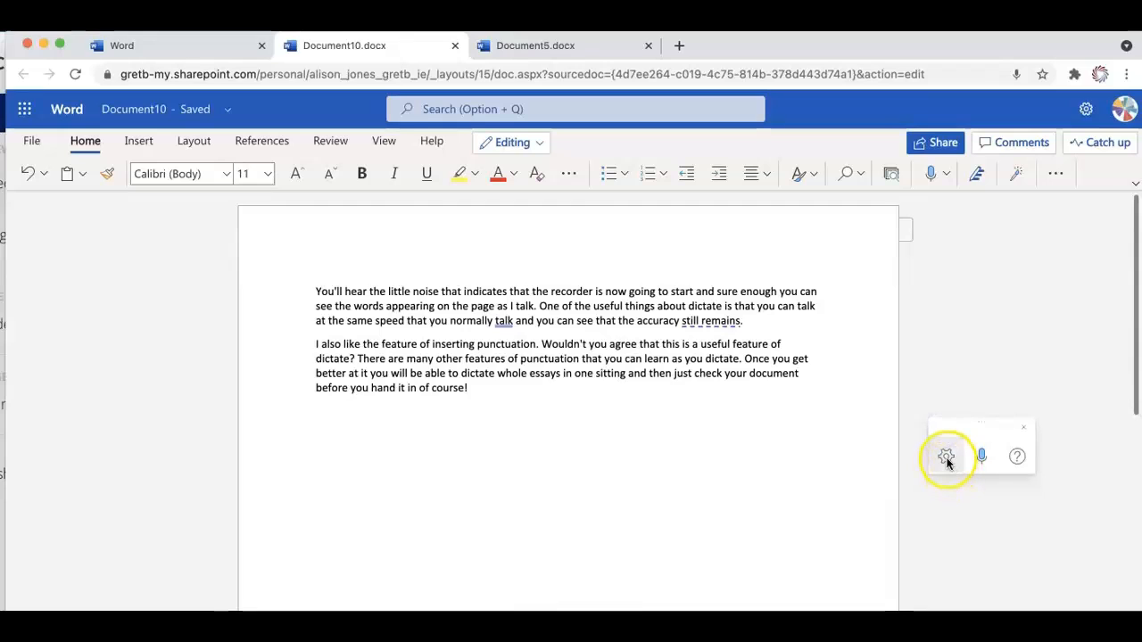
# Step: In dictation settings, choose English (U.K.) as the spoken language and confirm
pyautogui.click(946, 457)
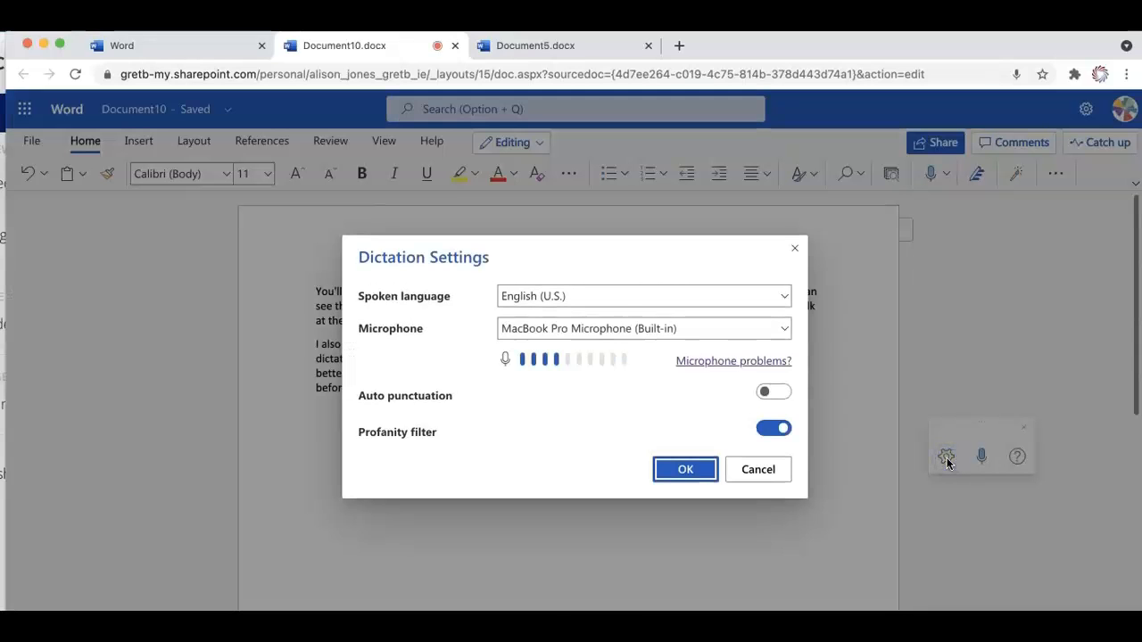
pyautogui.moveTo(784, 296)
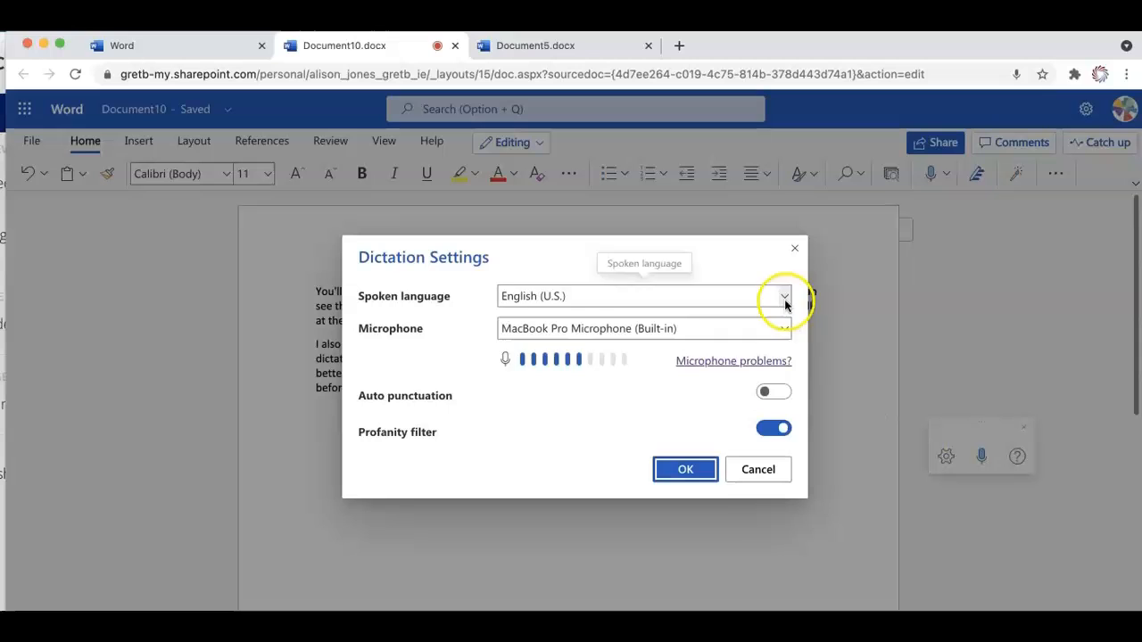
pyautogui.click(783, 296)
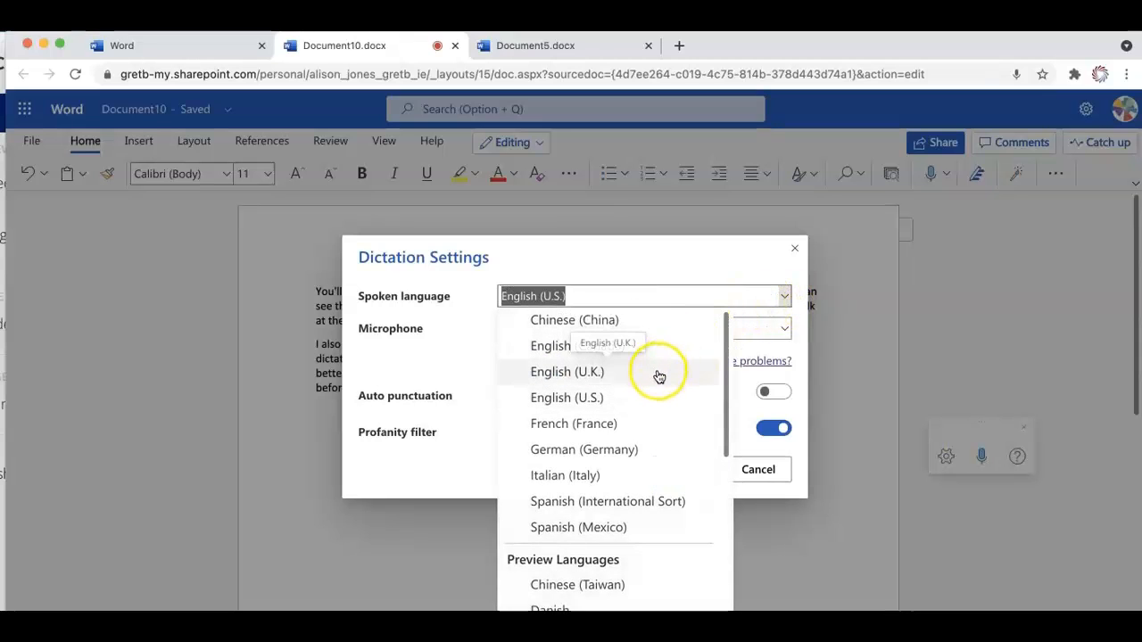
pyautogui.click(568, 372)
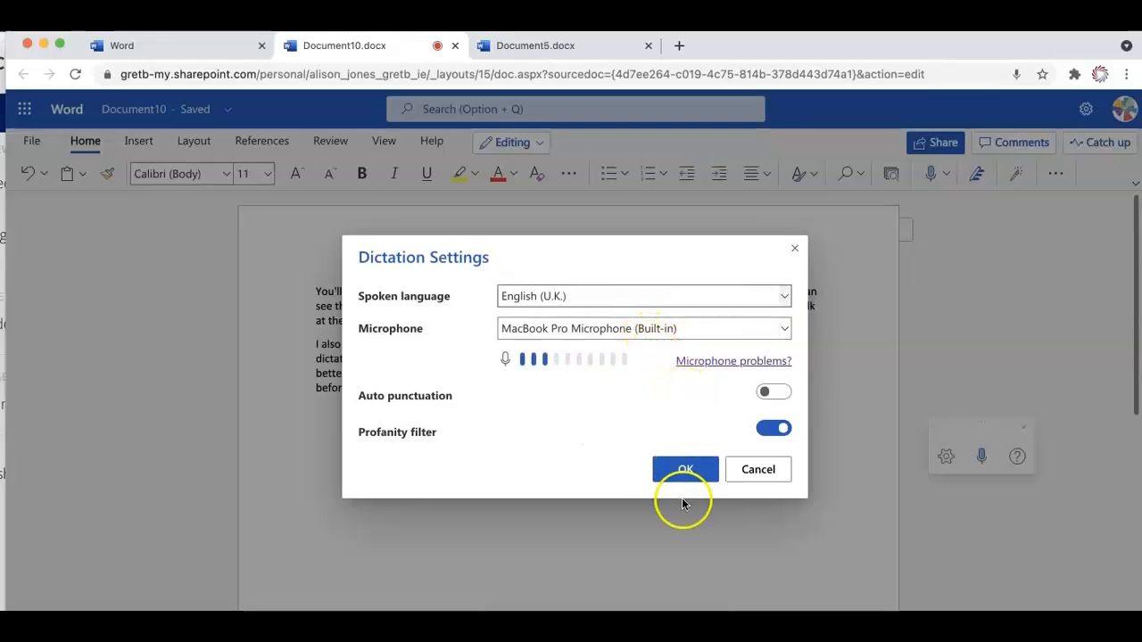
pyautogui.click(685, 469)
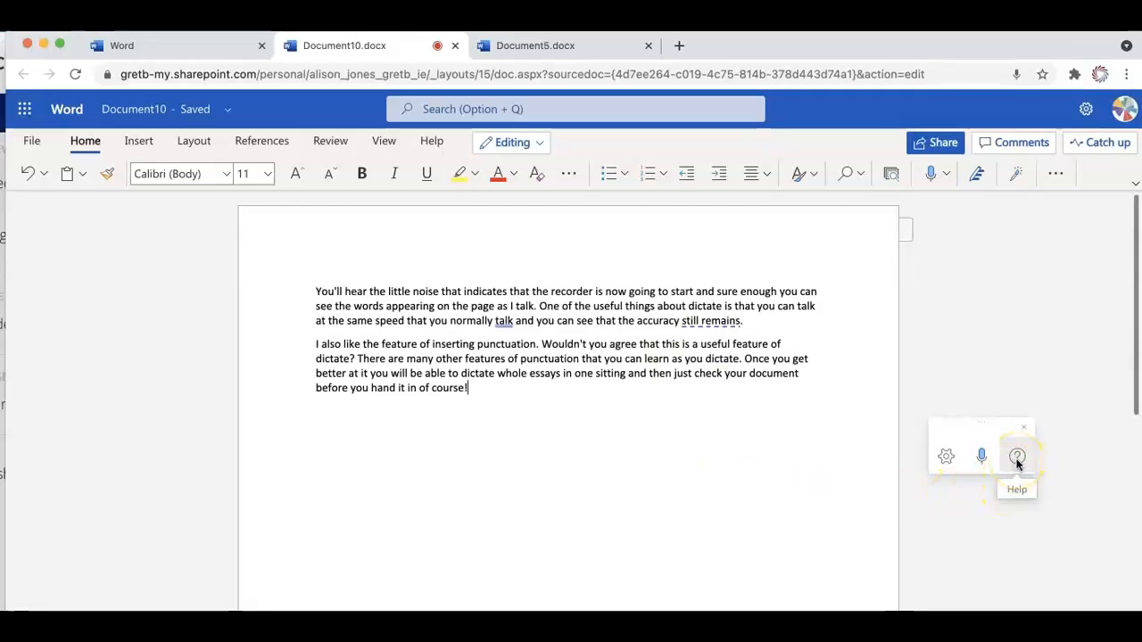
# Step: Show dictation Help with the Punctuation list expanded and scrolled through its phrases and symbols
pyautogui.click(1017, 457)
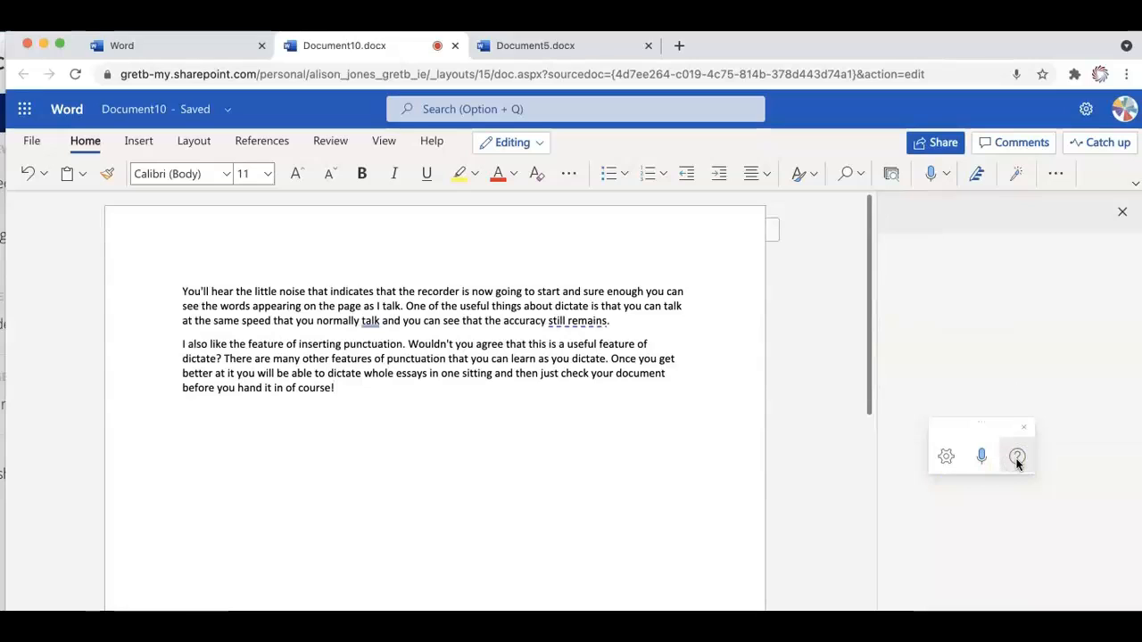
pyautogui.click(1017, 457)
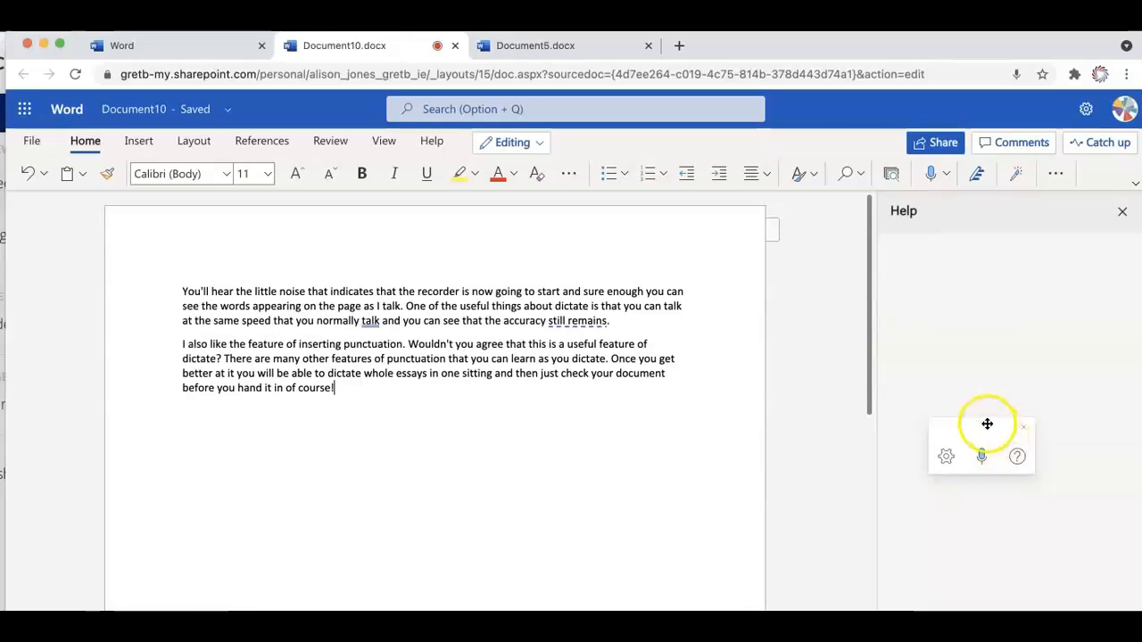
pyautogui.moveTo(988, 425); pyautogui.dragTo(807, 446)
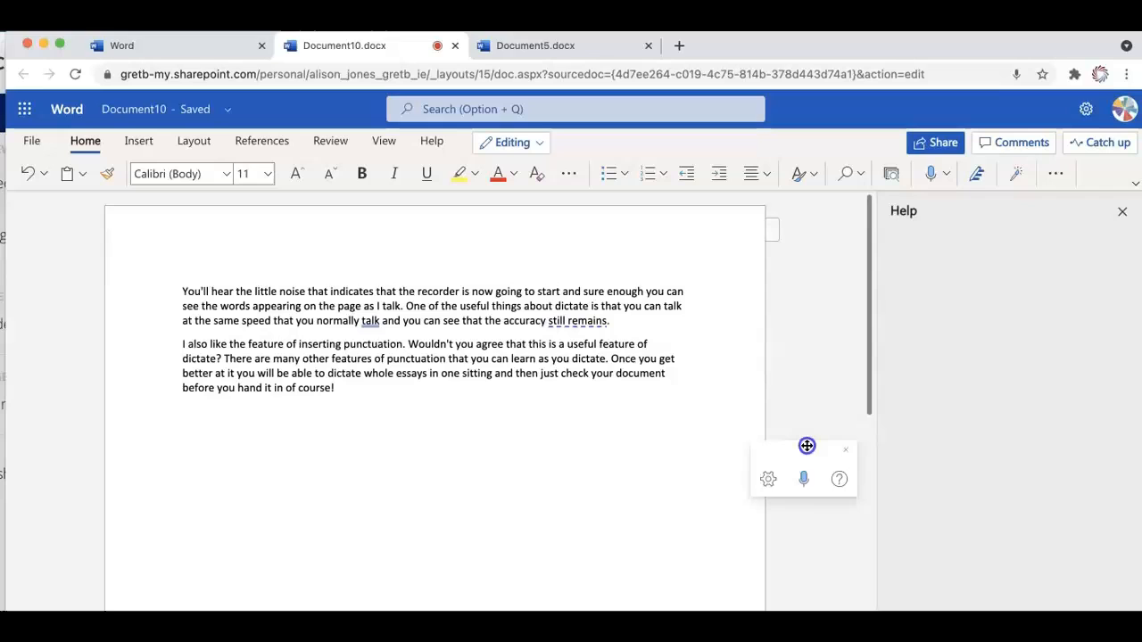
pyautogui.click(838, 478)
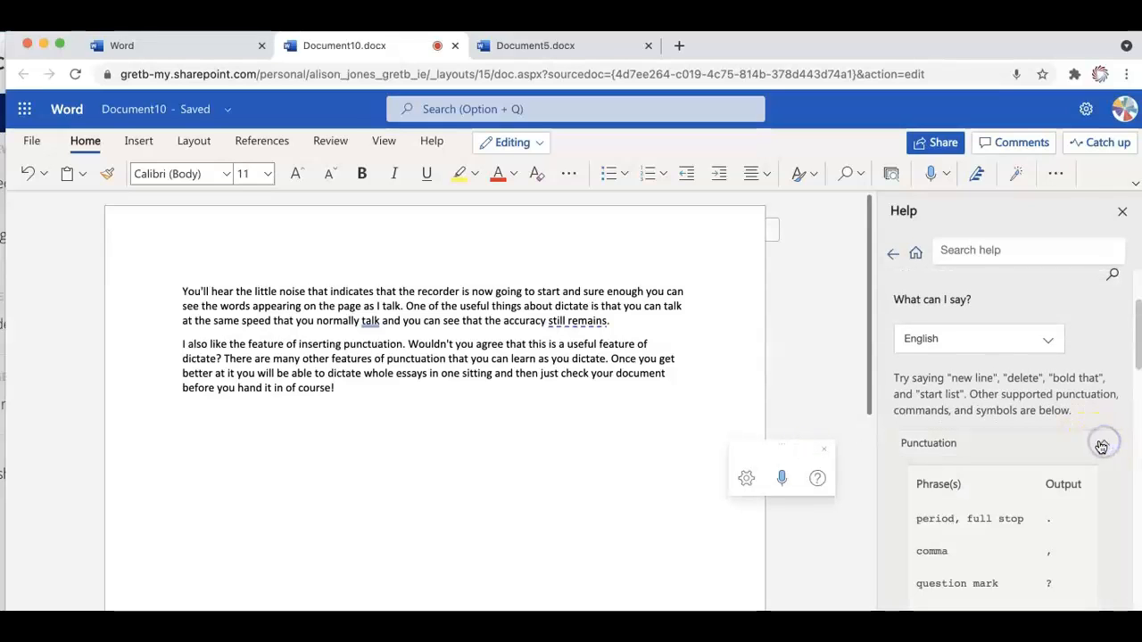
pyautogui.scroll(-3)
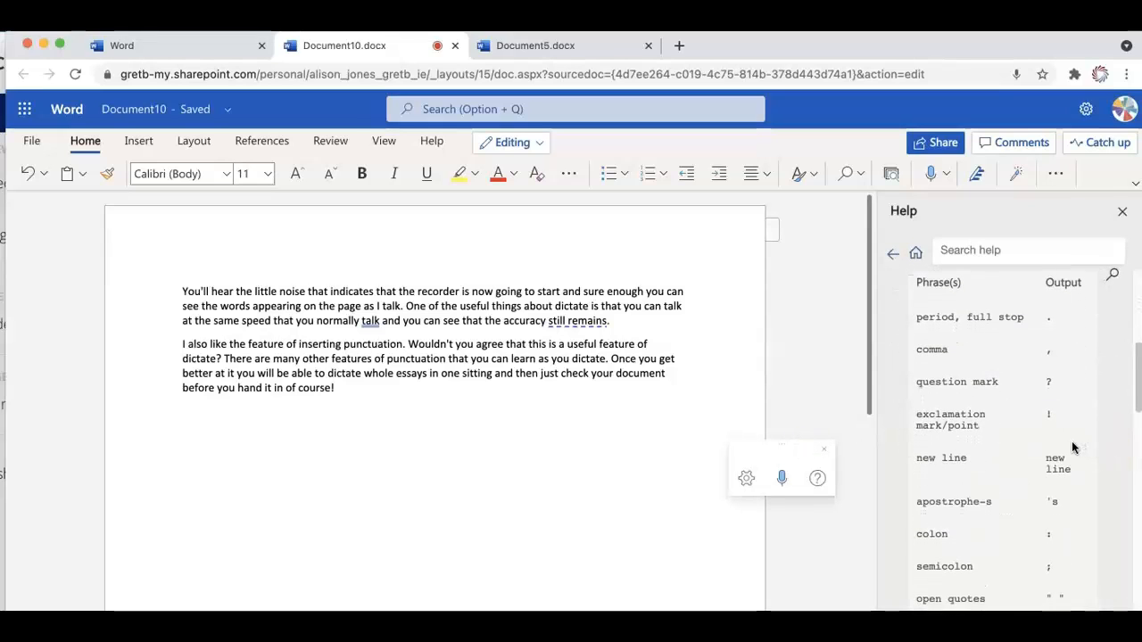
pyautogui.scroll(-3)
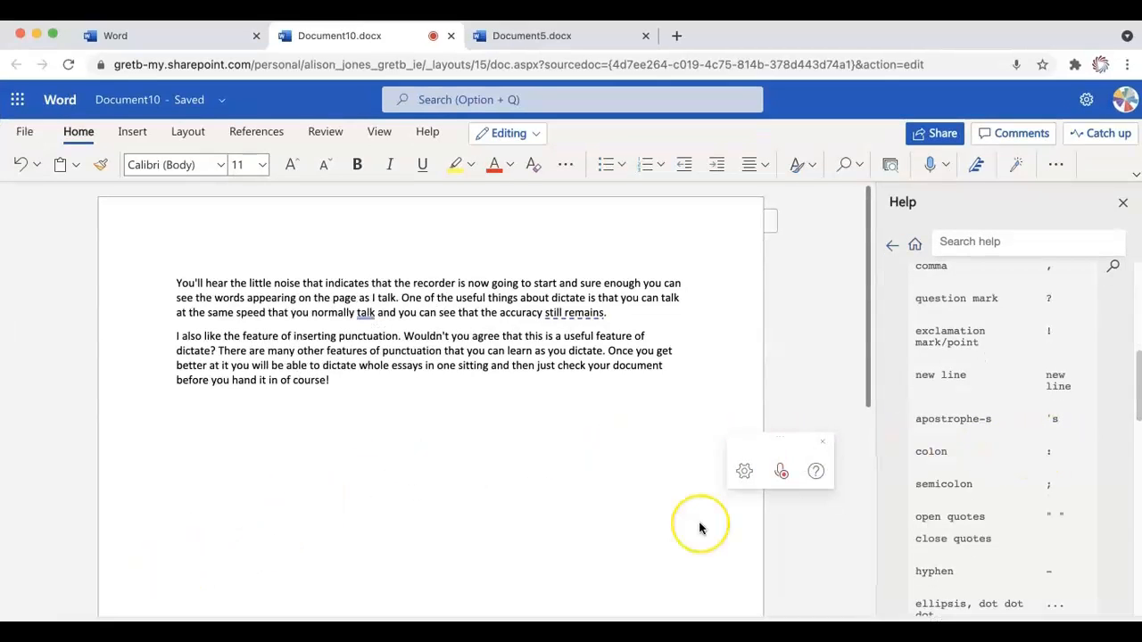
pyautogui.moveTo(699, 526)
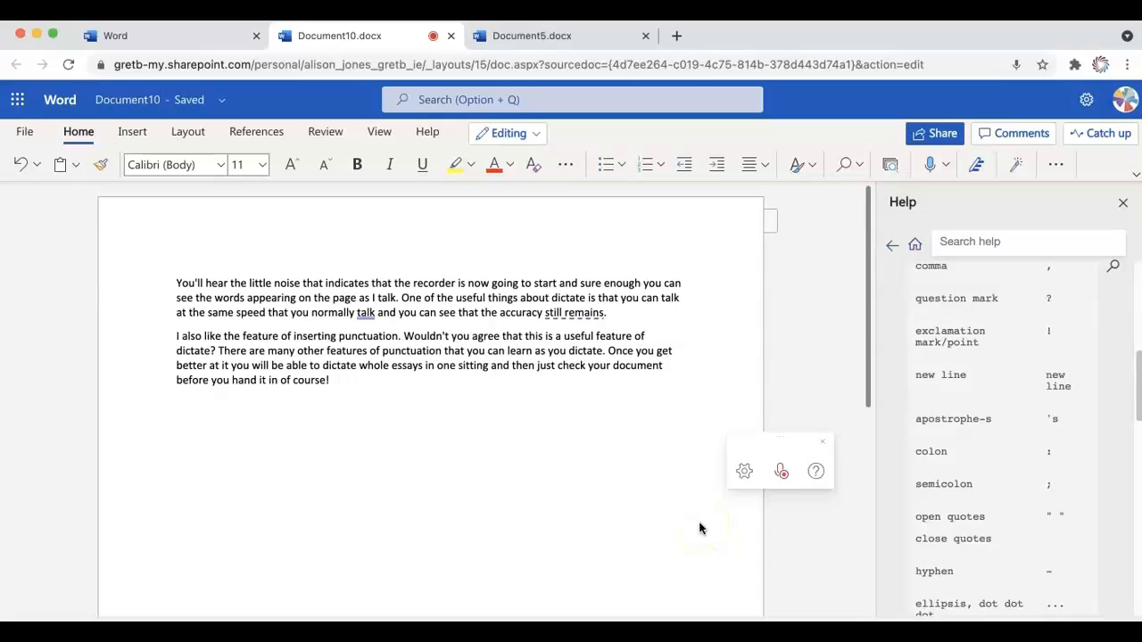
pyautogui.moveTo(764, 508)
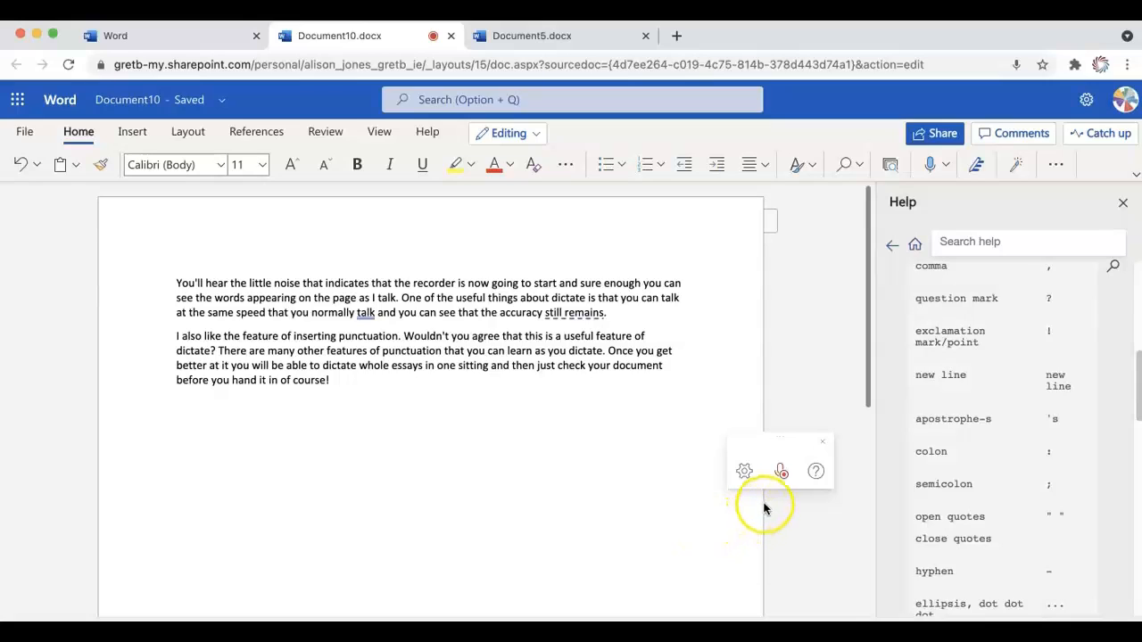
pyautogui.moveTo(782, 471)
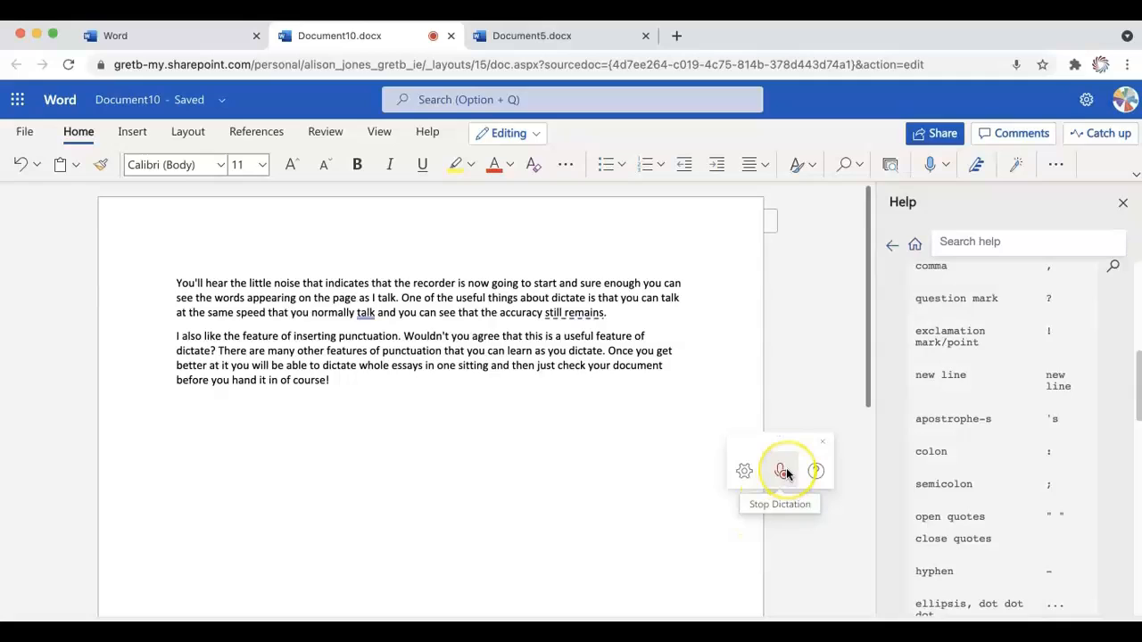
# Step: Stop dictation with the microphone button, then start it listening again
pyautogui.click(783, 471)
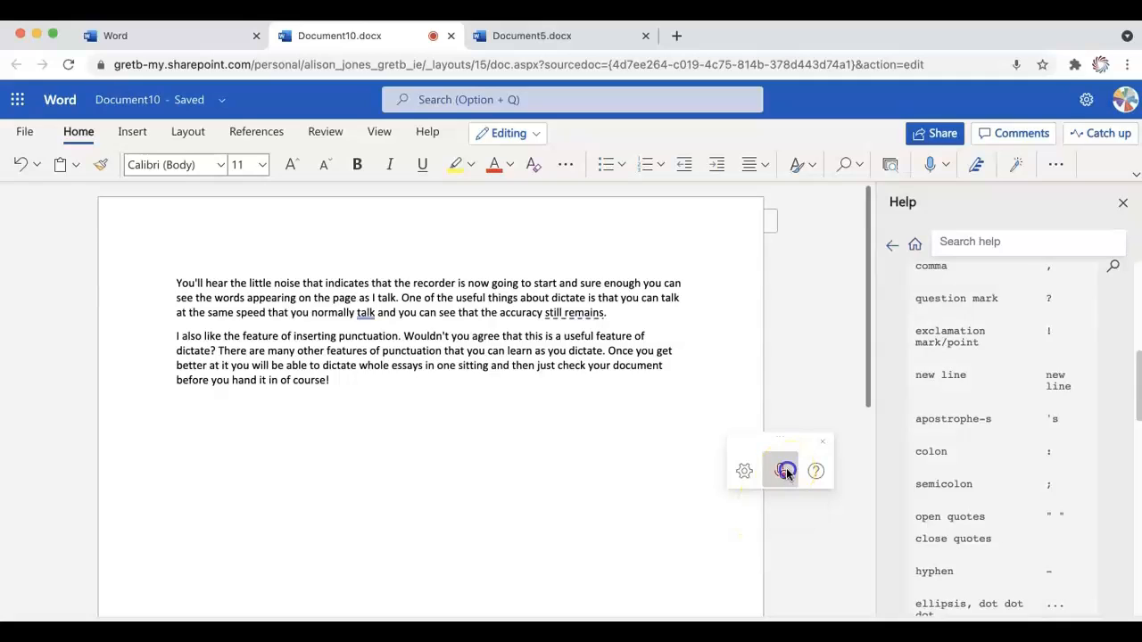
pyautogui.click(780, 471)
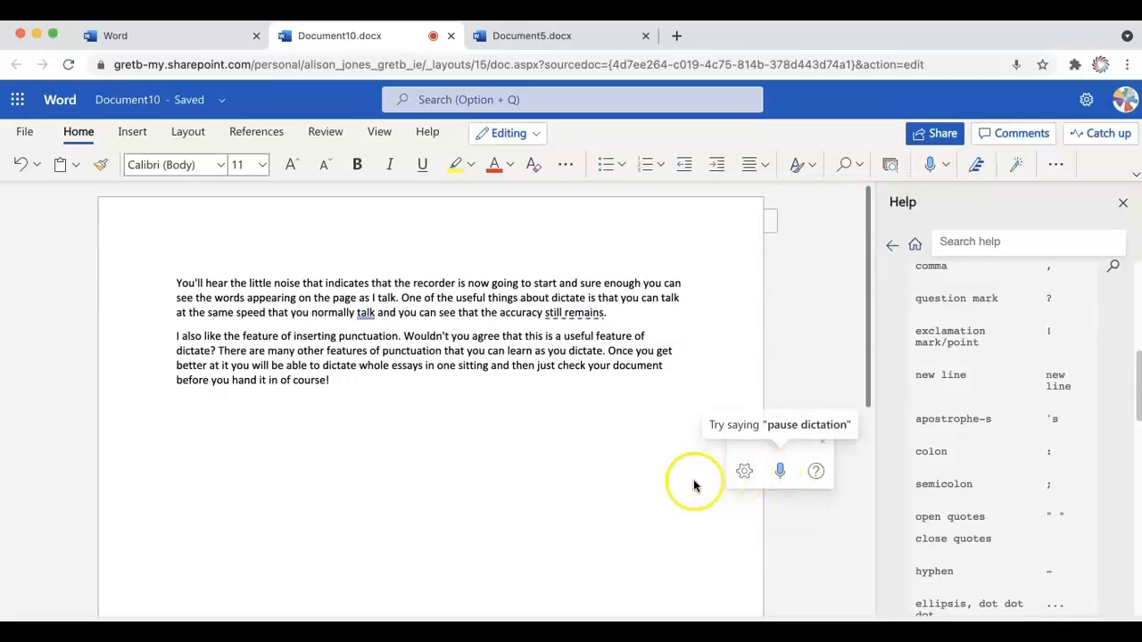